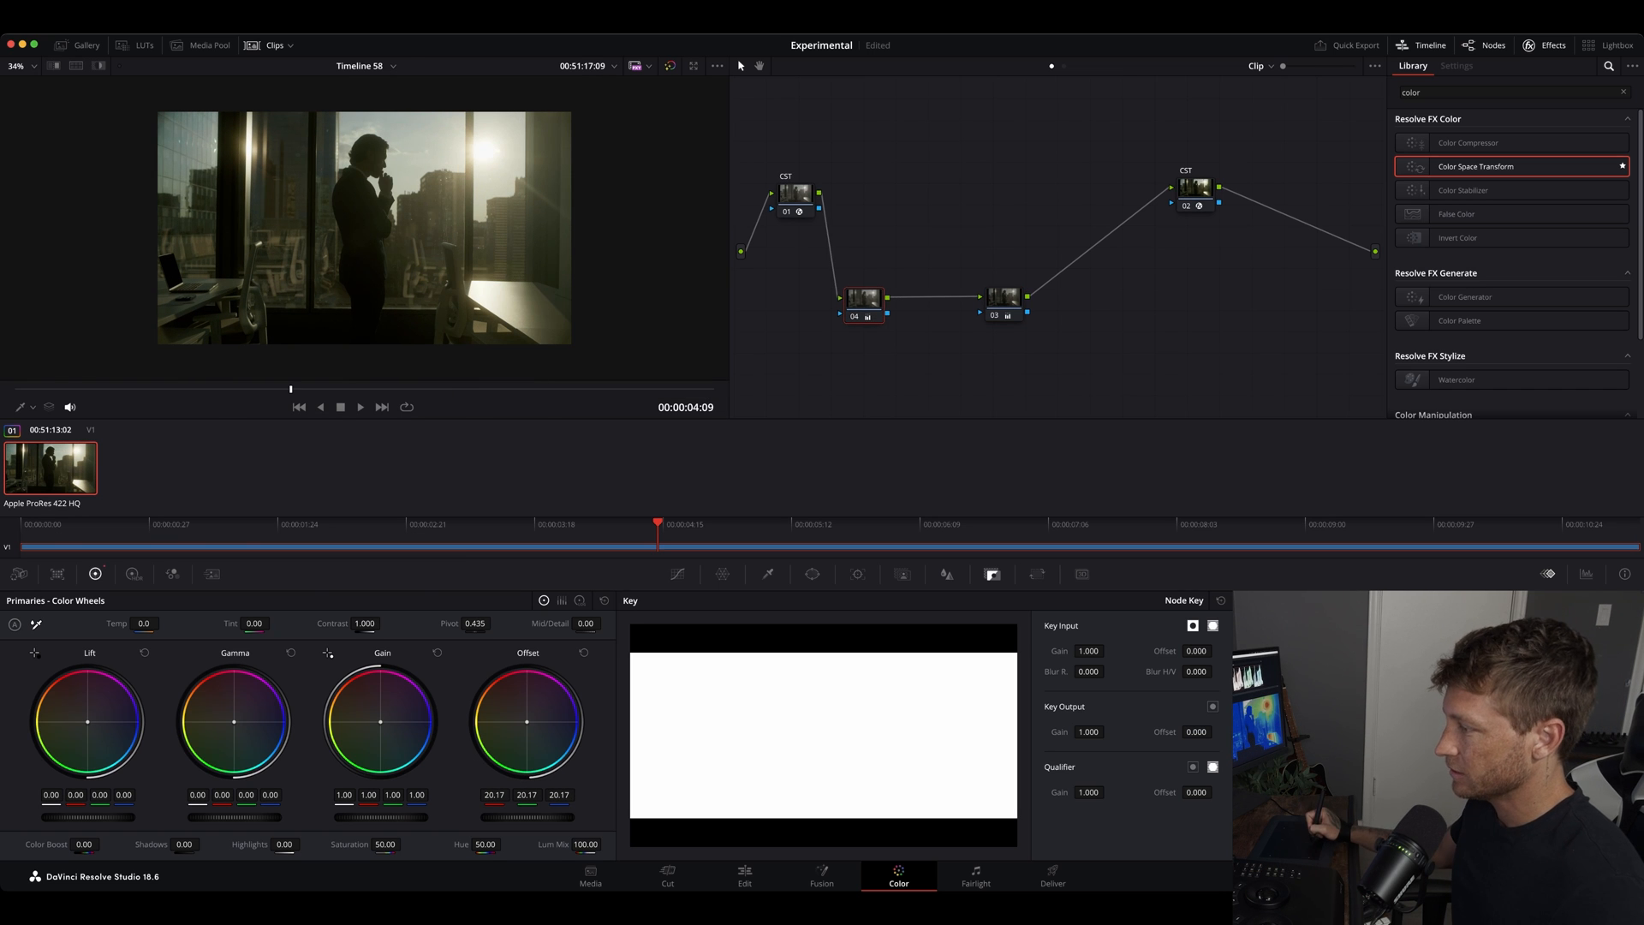
Step: Blade the office clip into two clips on the Edit page, then return to Color
{"action": "left_click", "coordinate": [743, 876]}
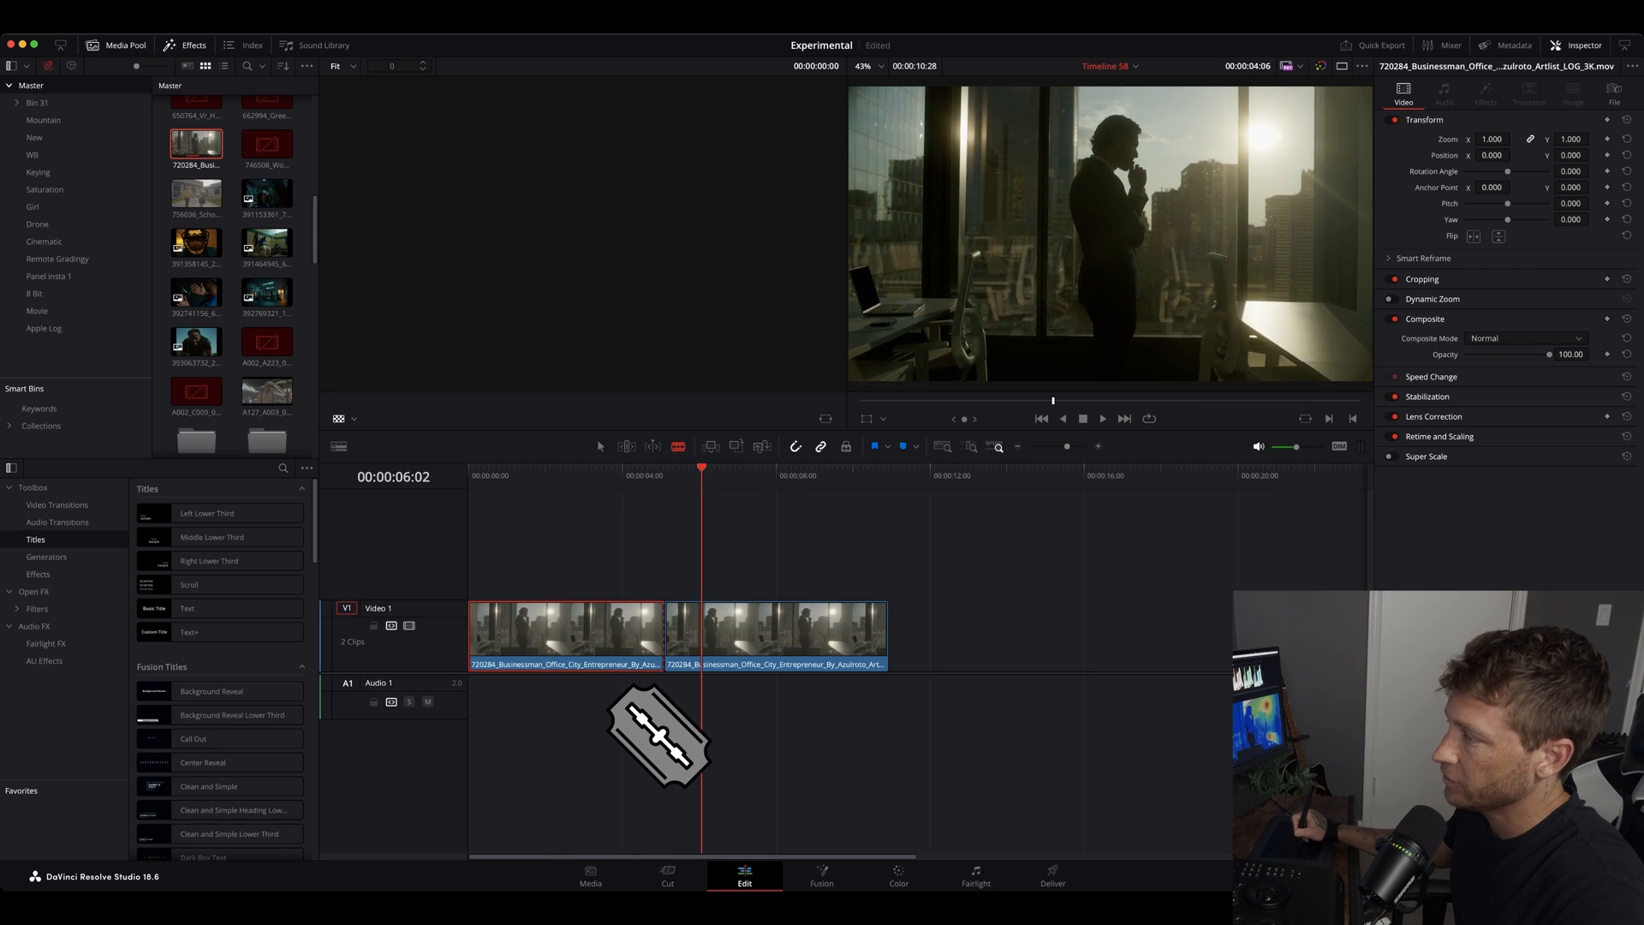
{"action": "left_click", "coordinate": [897, 875]}
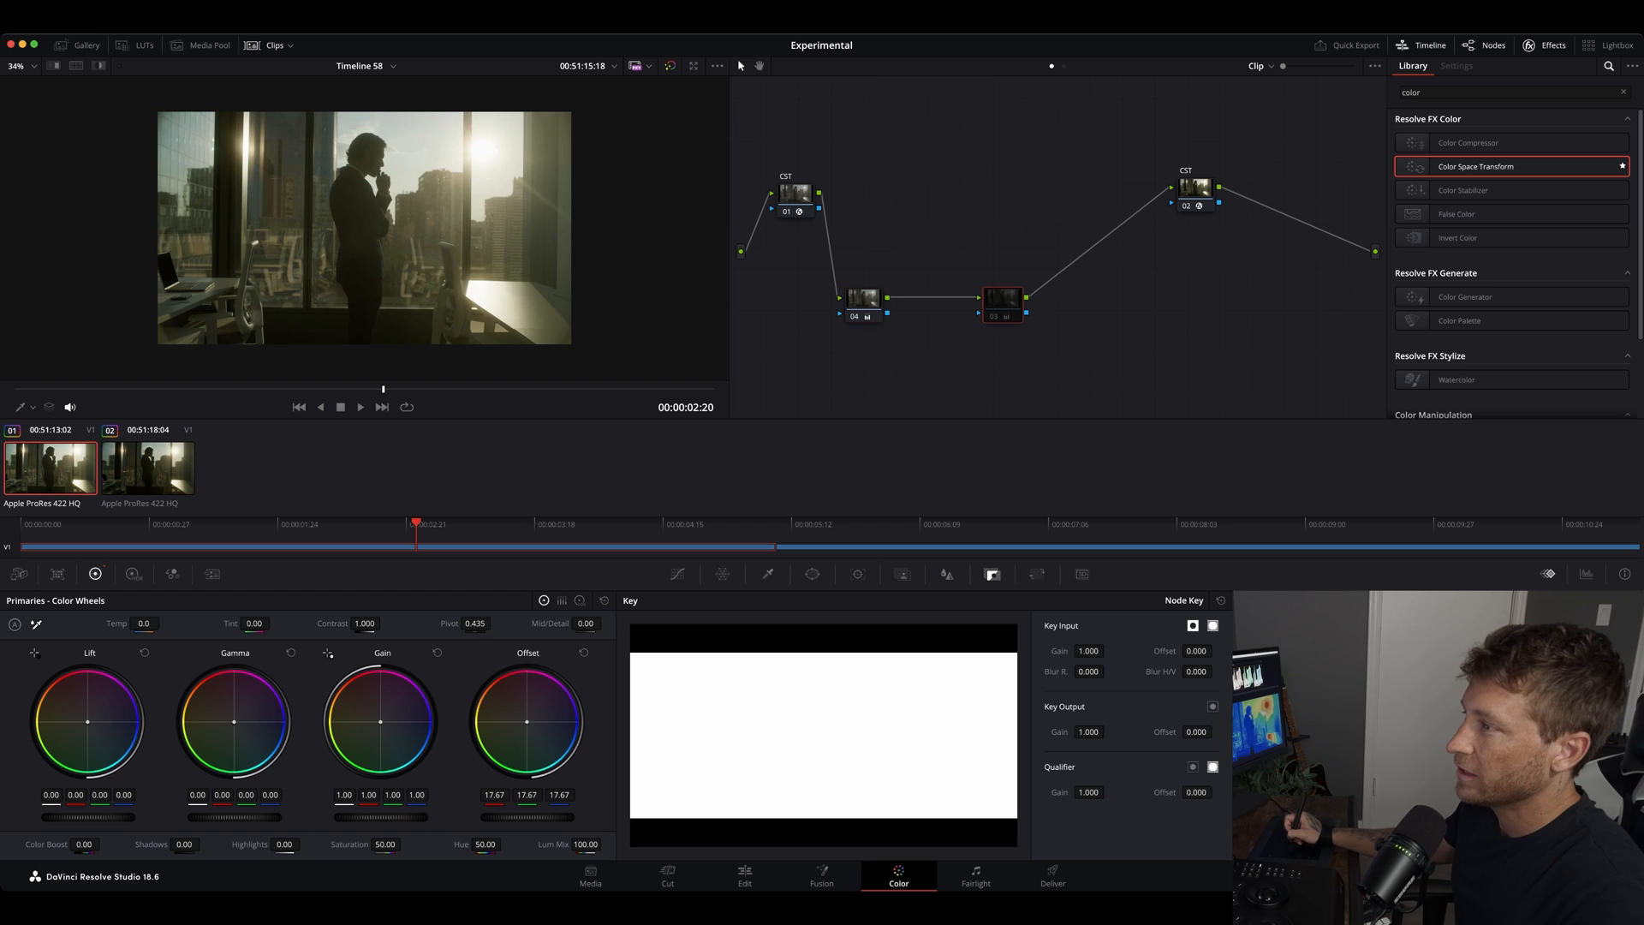
Step: Grade clip 02 separately, then add a 2.5-second cross dissolve at the cut
{"action": "left_click", "coordinate": [359, 407]}
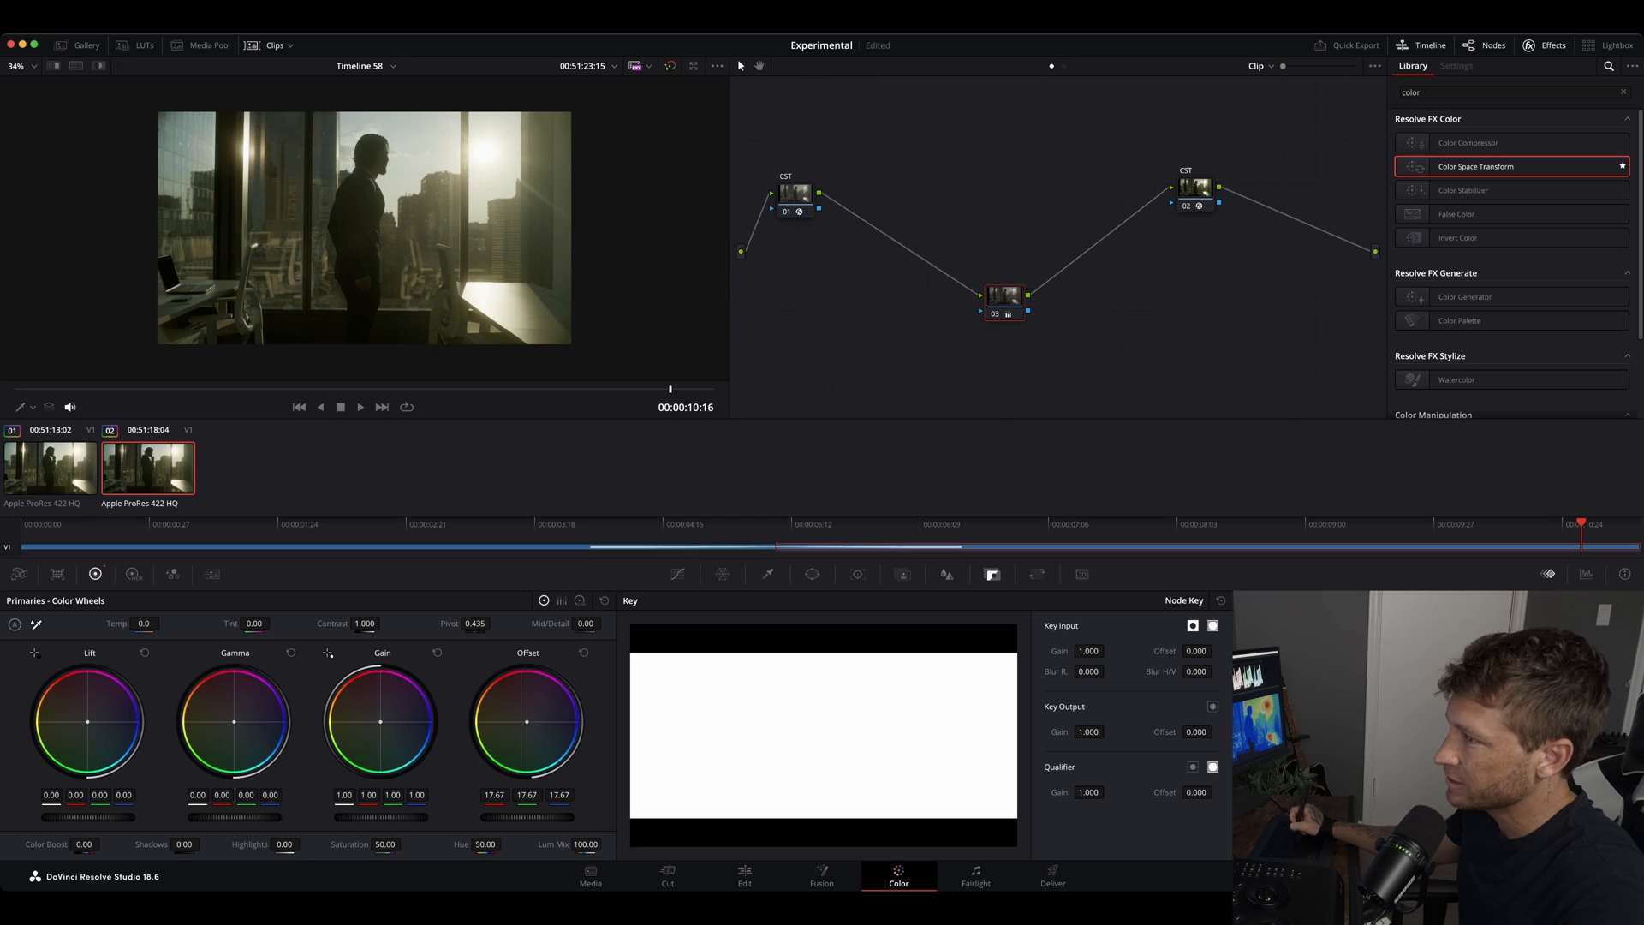
{"action": "left_click", "coordinate": [744, 874]}
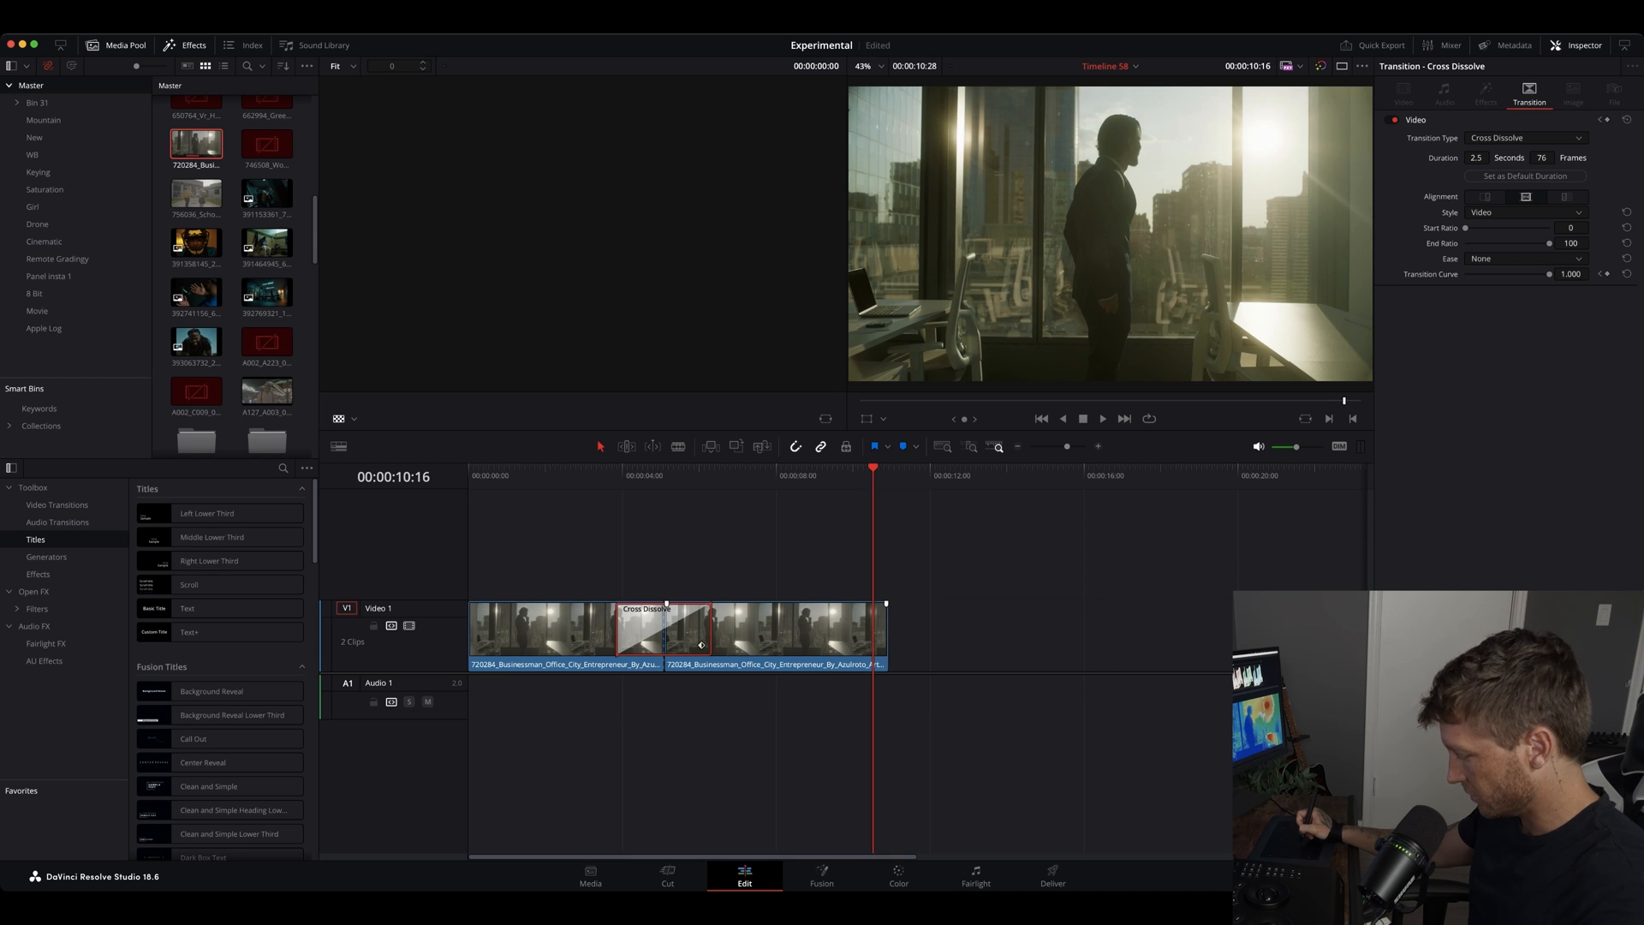
Step: Back on the Color page, add serial node 04 after node 03
{"action": "left_click", "coordinate": [898, 875]}
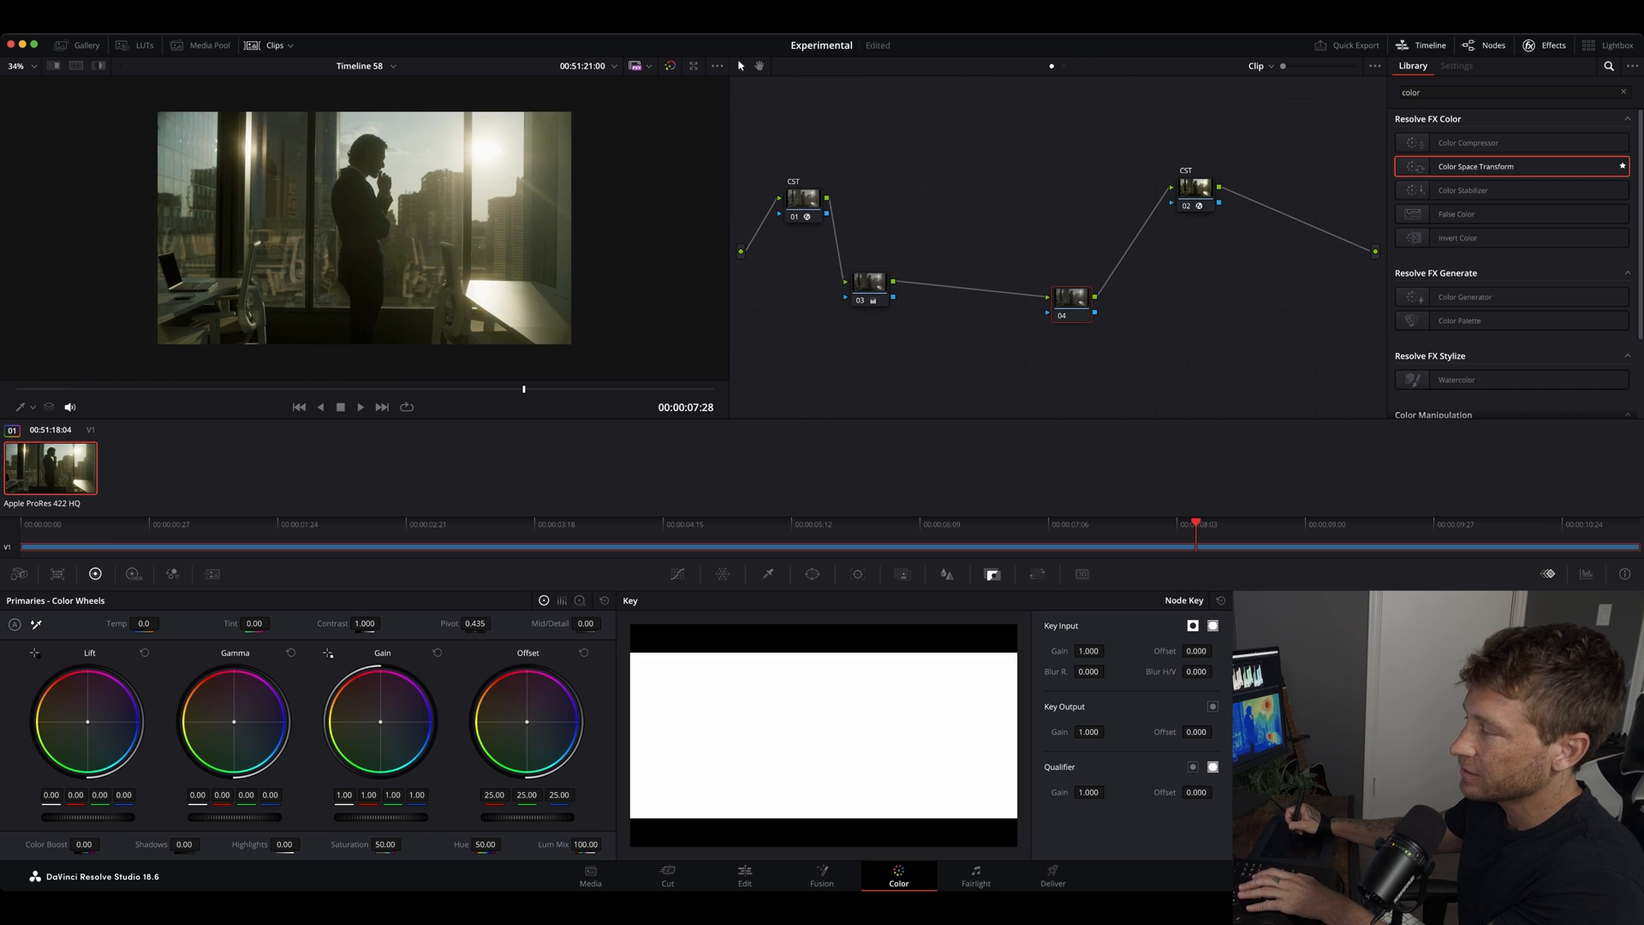
Step: Drag node 04 into place and show the Keyframes panel with Corrector 4's tracks
{"action": "left_click_drag", "start_coordinate": [1070, 298], "coordinate": [1018, 291]}
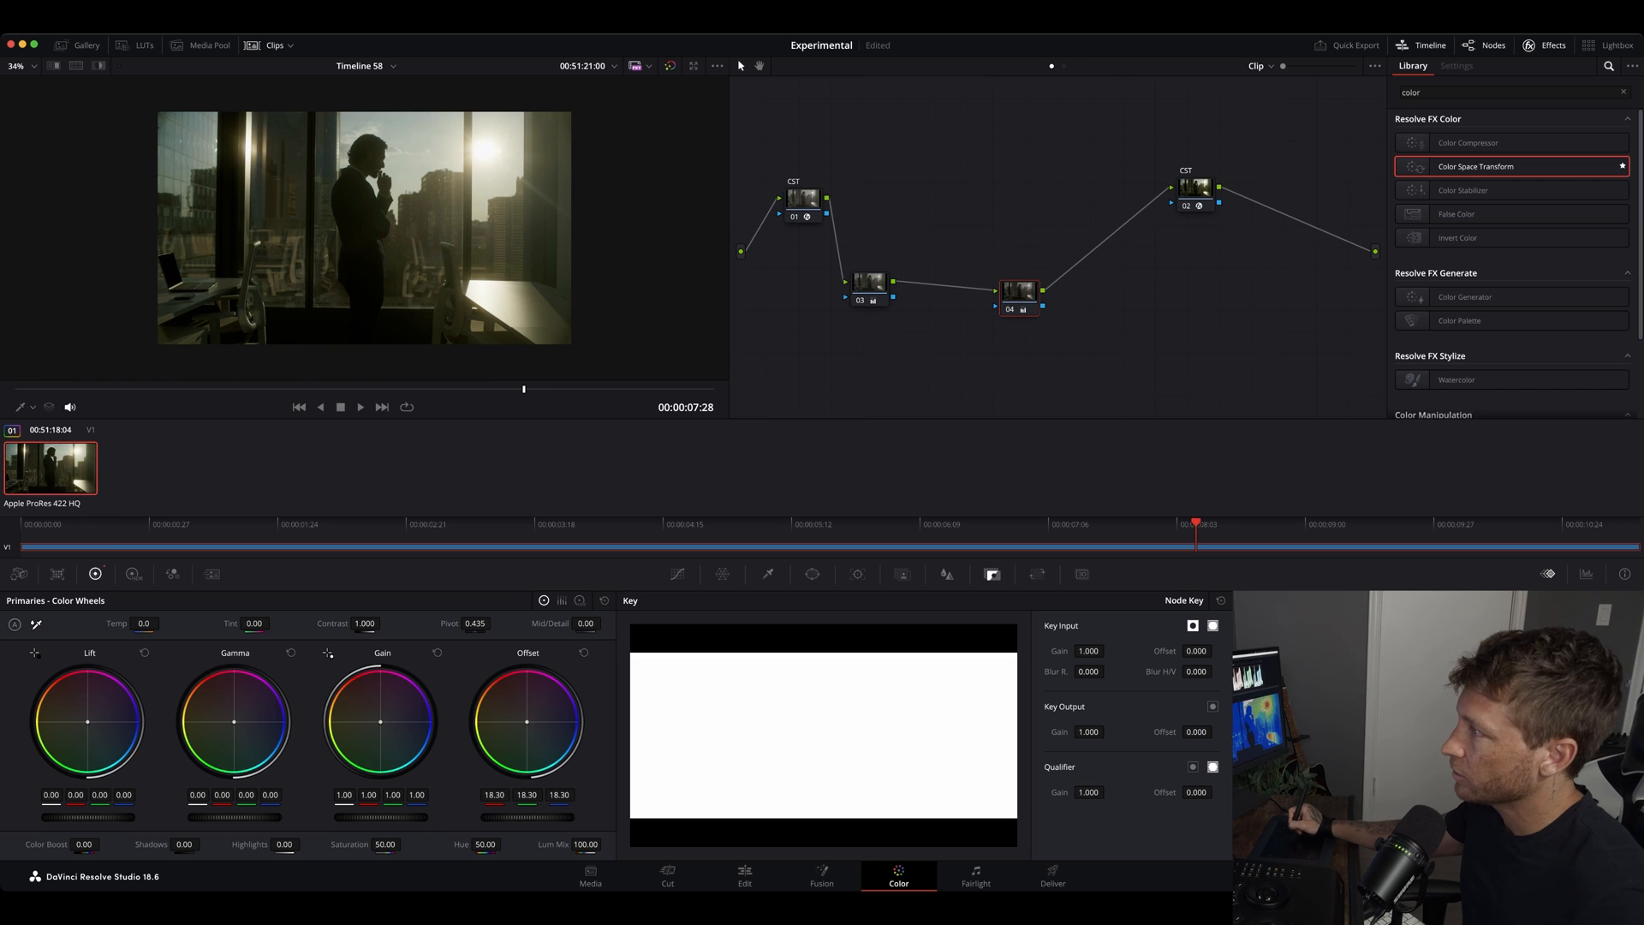
{"action": "left_click_drag", "start_coordinate": [1017, 291], "coordinate": [990, 304]}
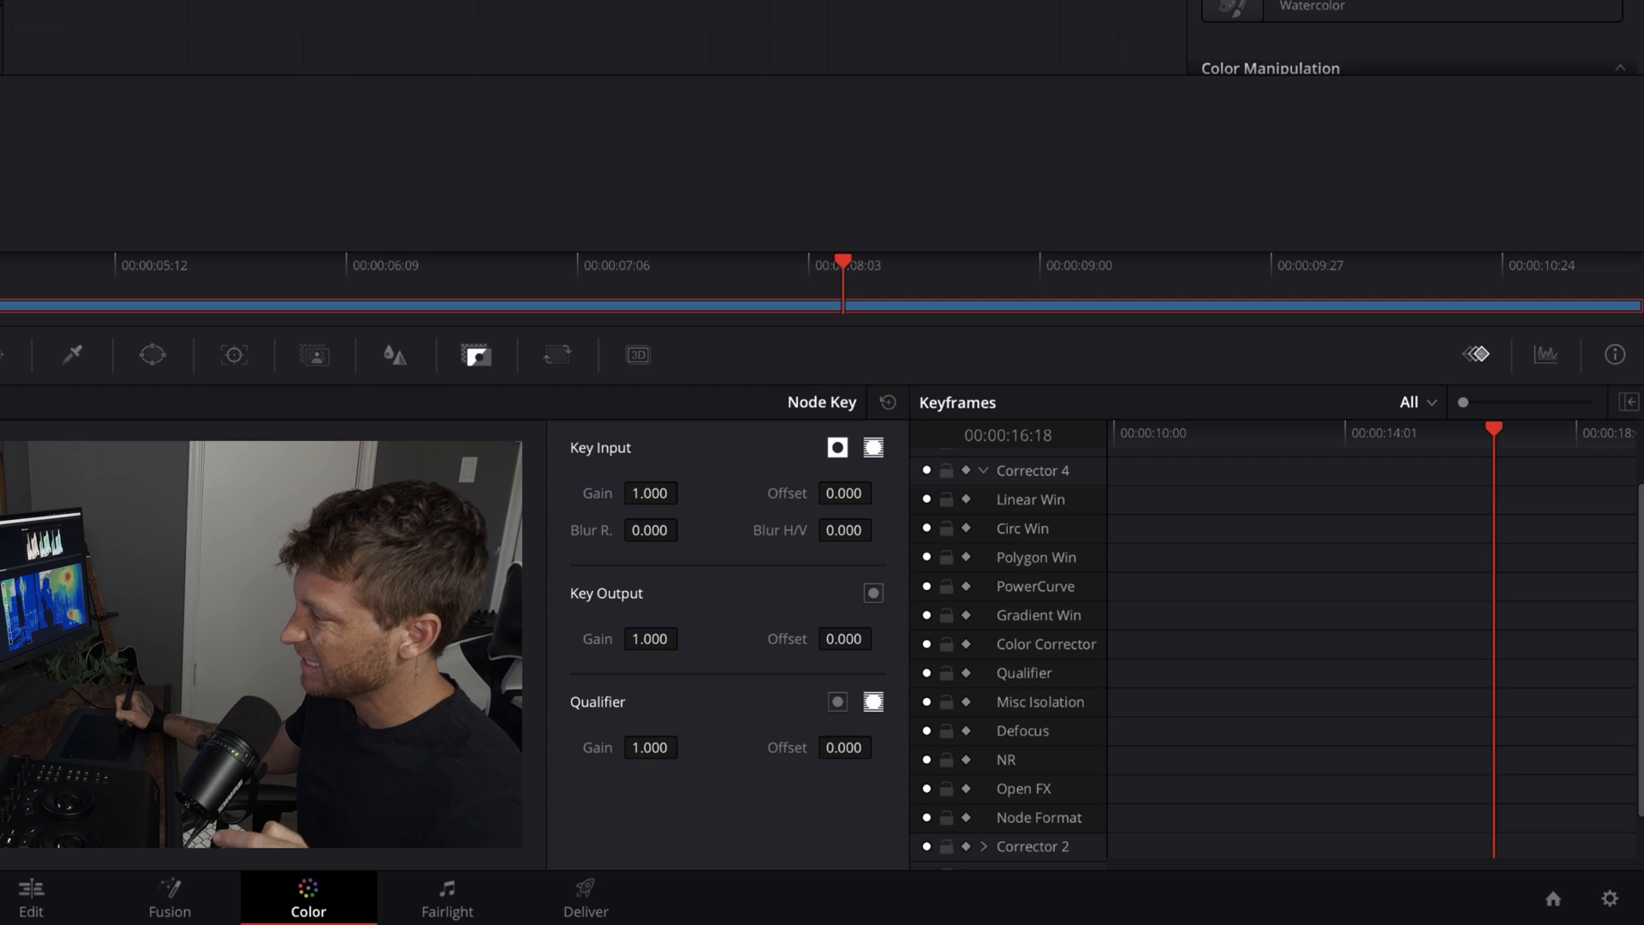
Step: Add two Defocus keyframes on the Corrector 4 track at different playhead positions
{"action": "left_click", "coordinate": [1020, 730]}
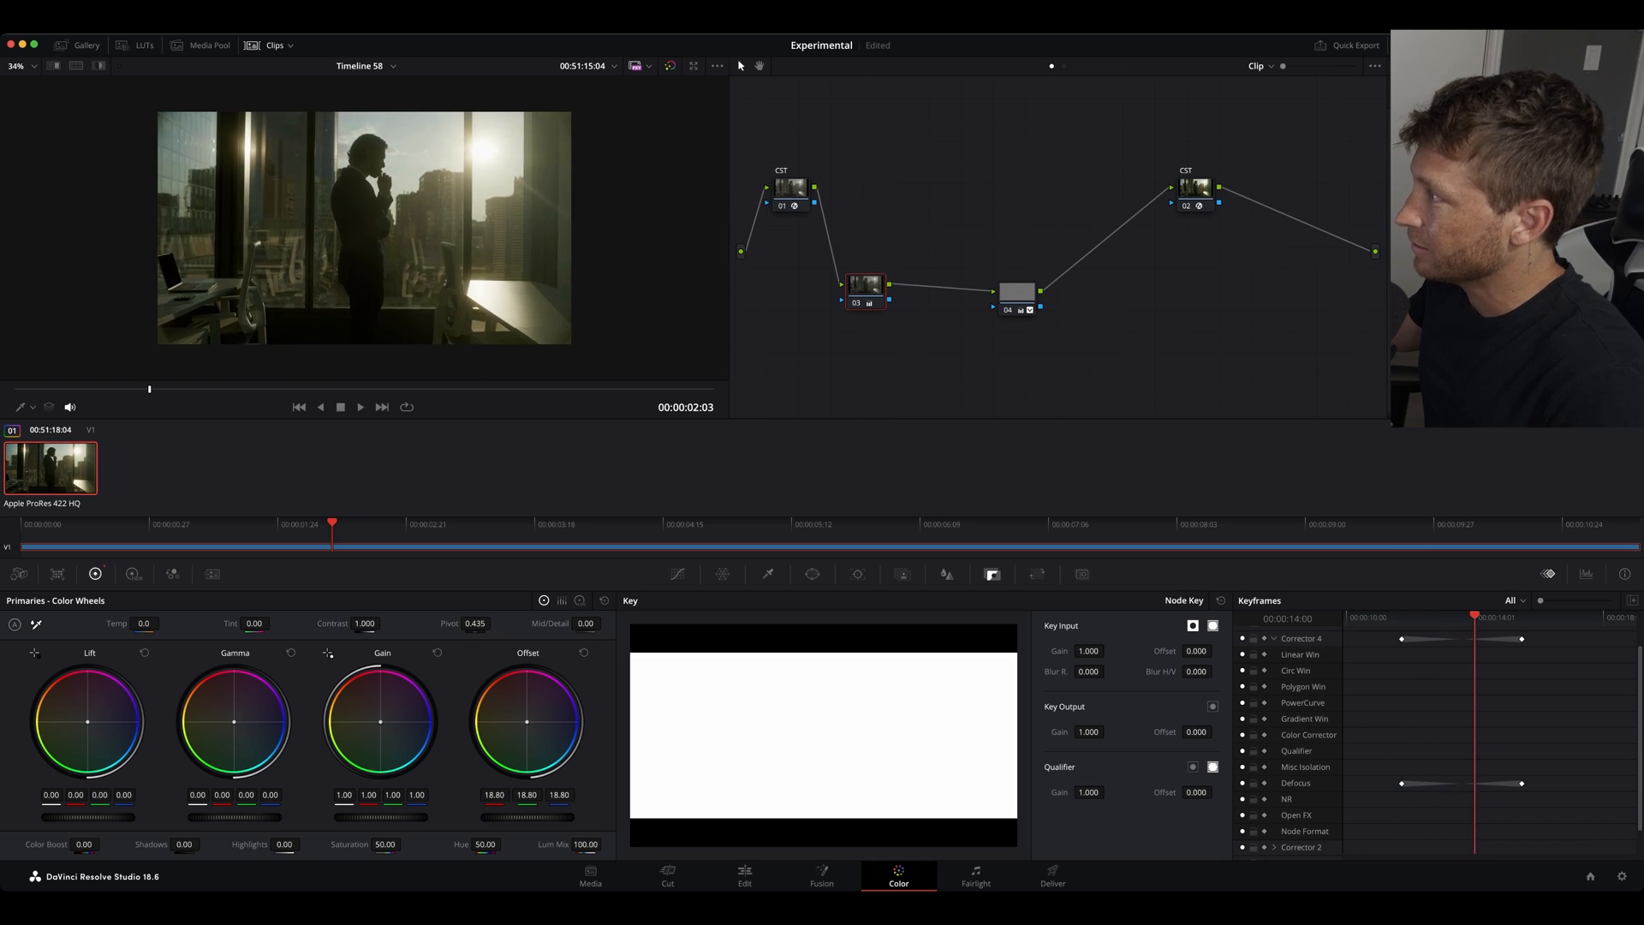
Step: At the first keyframe, set node 04's Key Output Gain to 0
{"action": "left_click", "coordinate": [359, 406]}
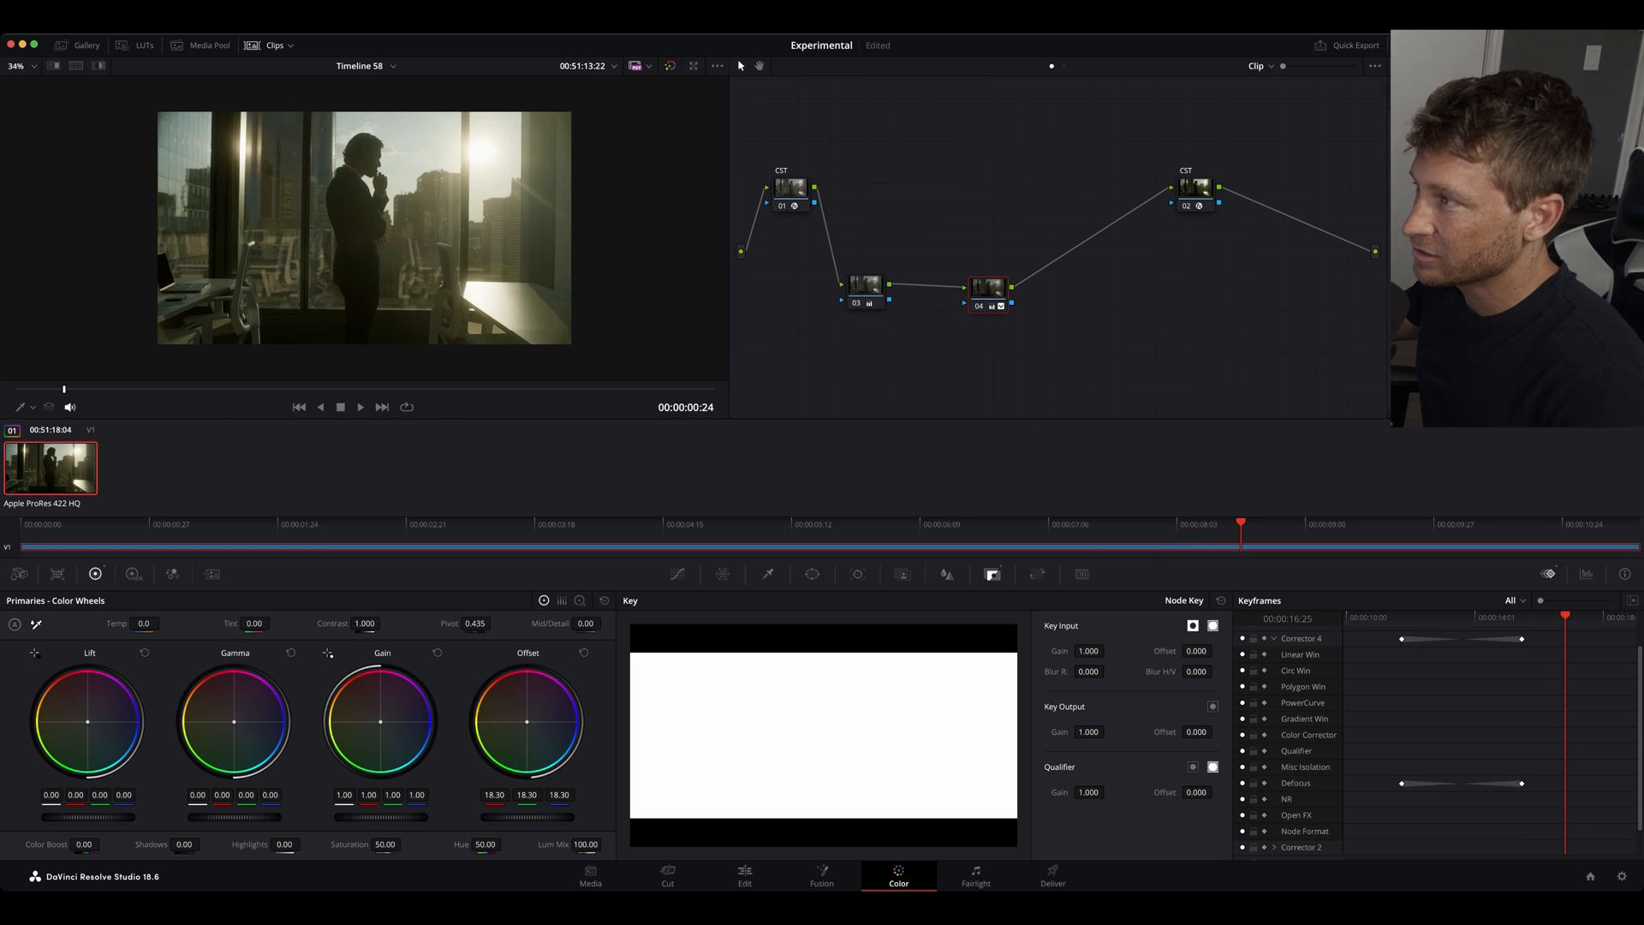
{"action": "left_click", "coordinate": [613, 524]}
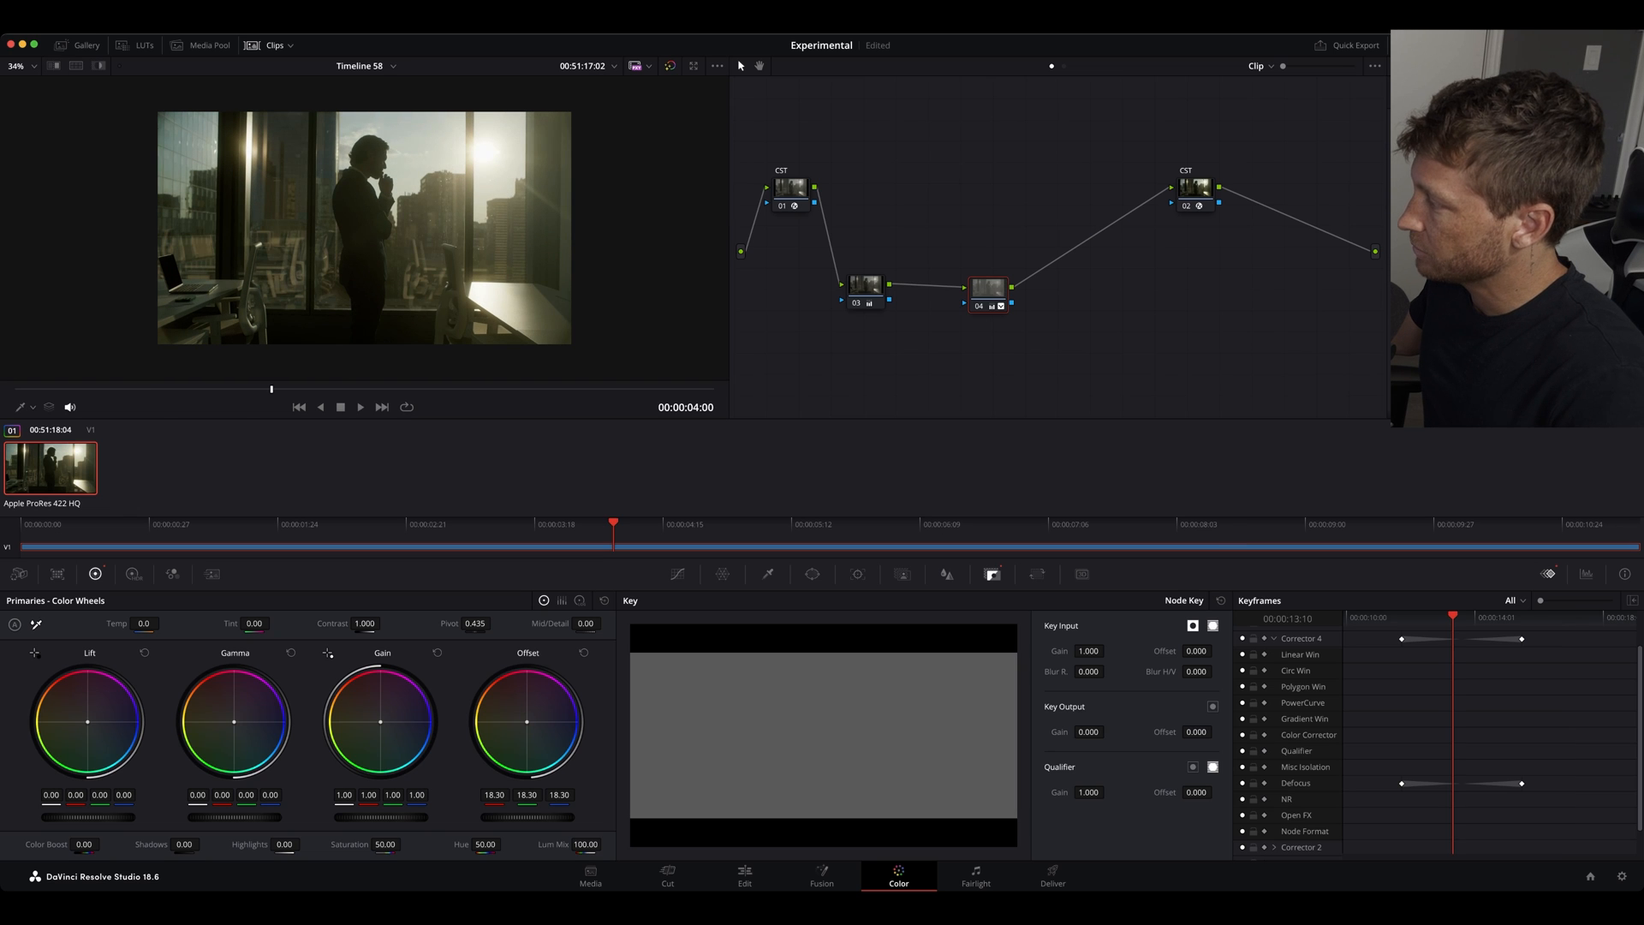